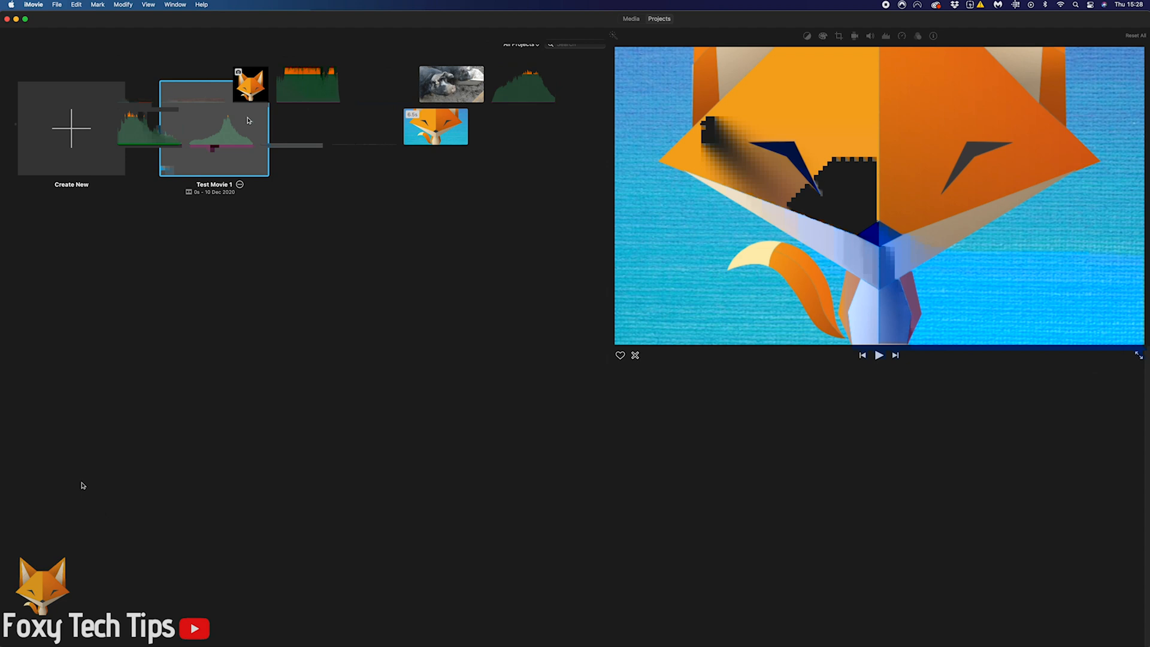
- Open the Test Movie 1 project from the Projects browser
double_click(212, 138)
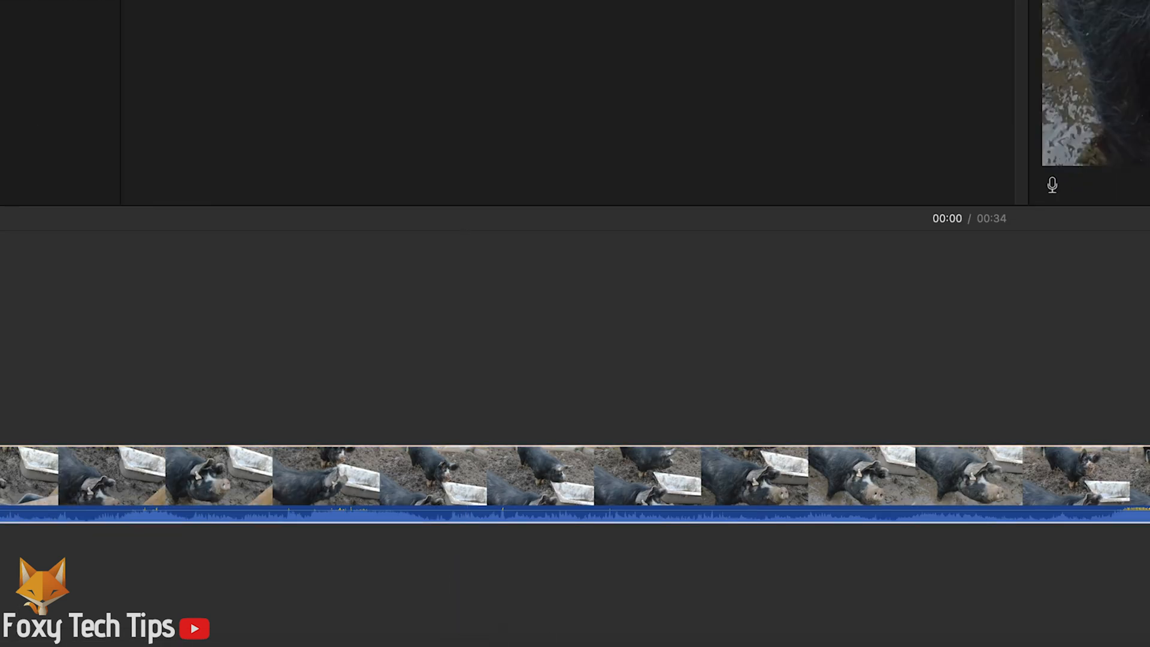
- Lower the pig clip's timeline volume line to about 58%
left_click(196, 510)
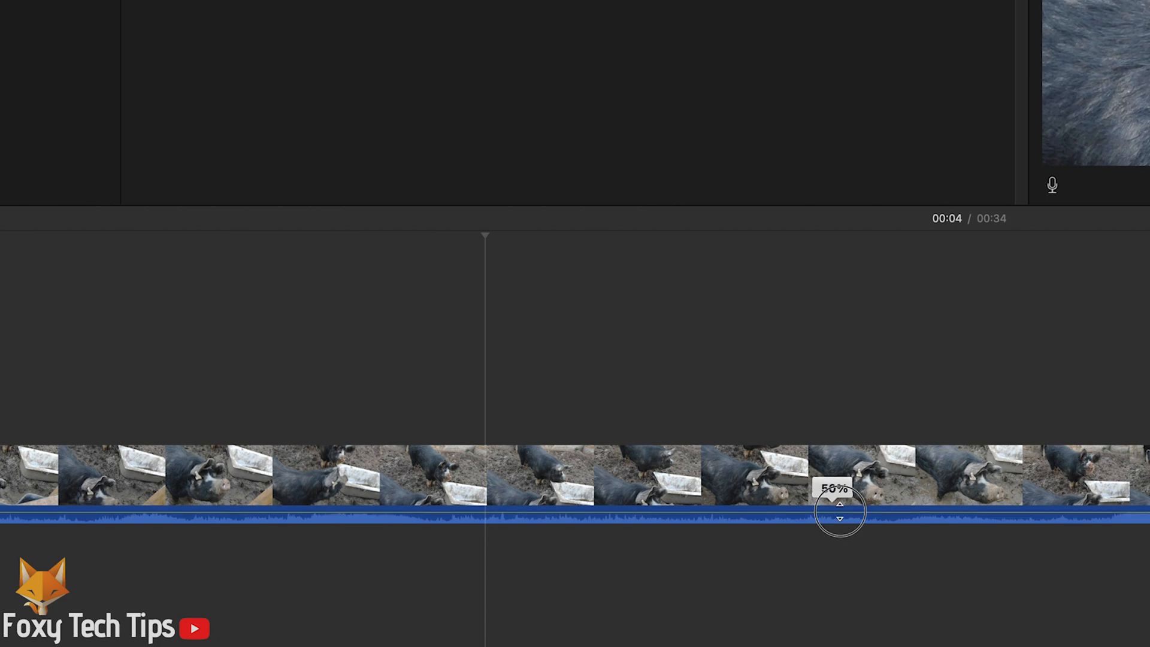
left_click(842, 520)
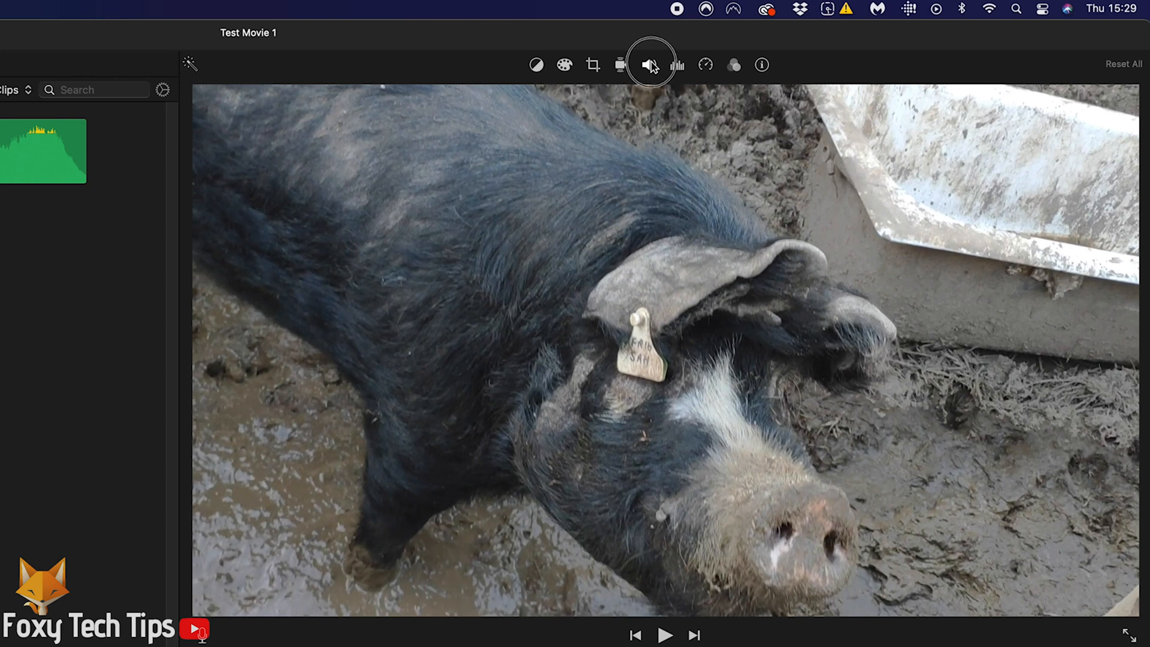
- Show the pig clip's volume controls, toggle the speaker, and drag the volume slider
left_click(648, 65)
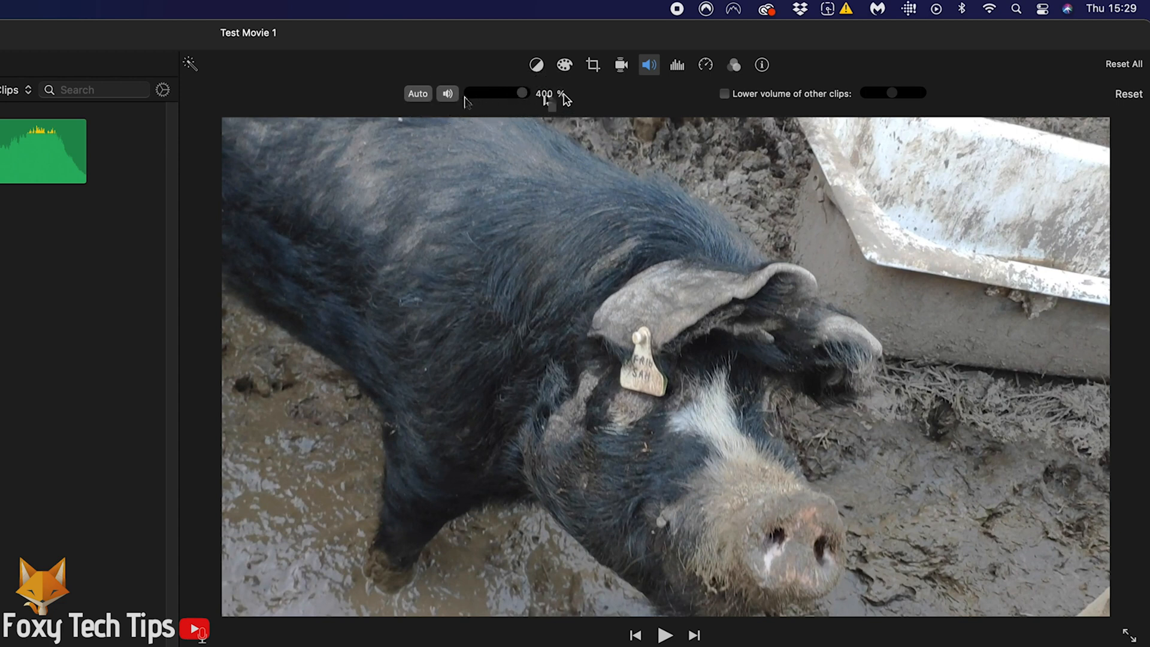
left_click(448, 94)
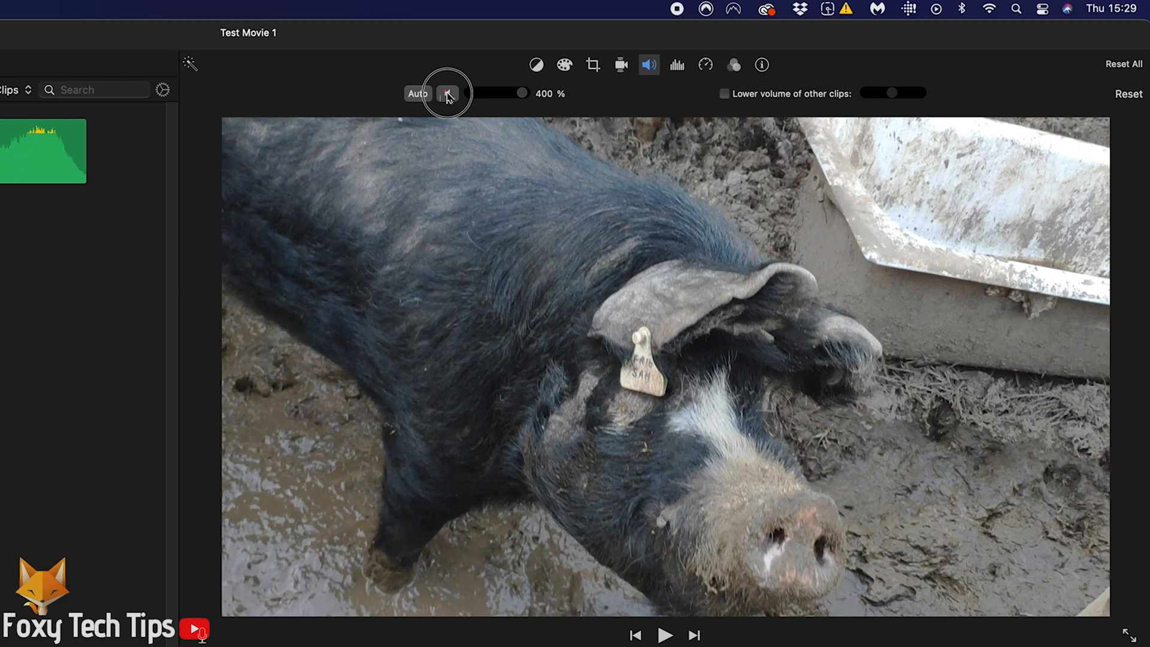
left_click_drag(447, 93, 476, 94)
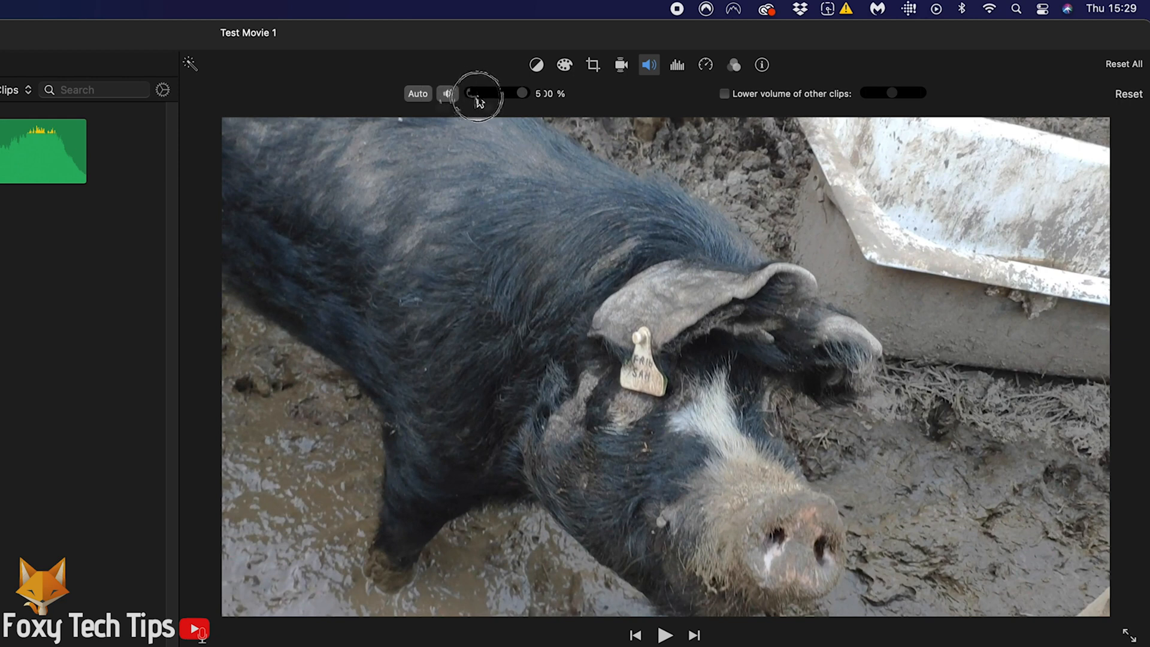